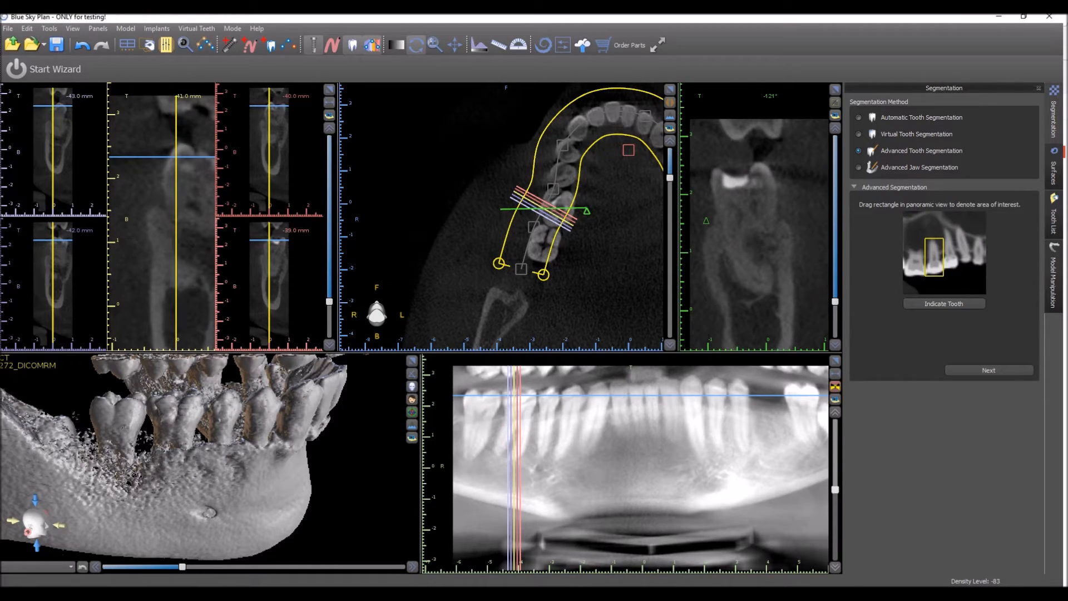
Box the molar in the panoramic view as the area of interest and advance to slice 1.
left_click(166, 45)
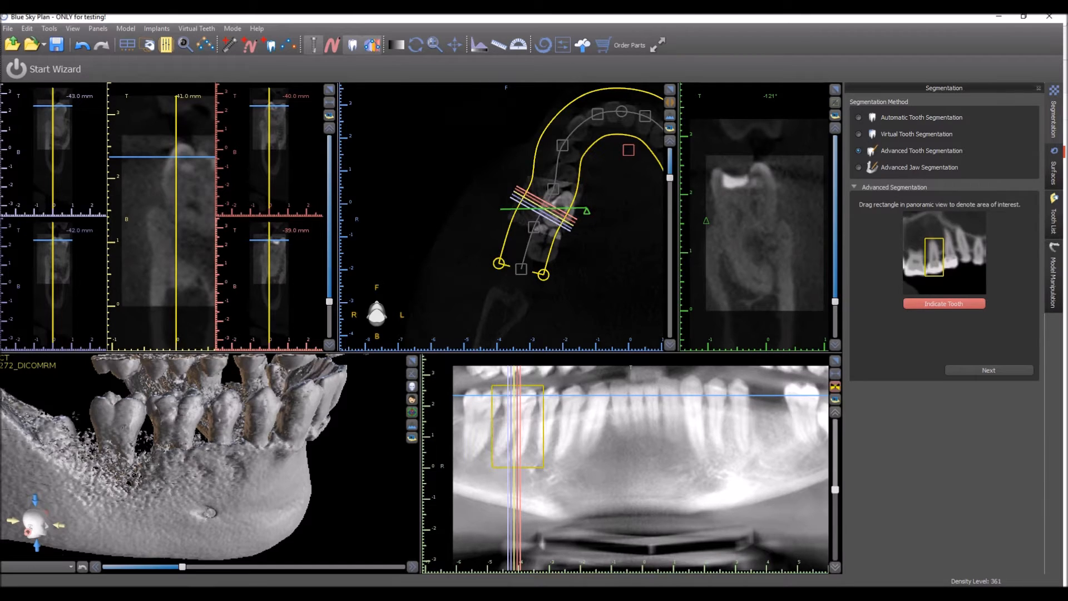
left_click(943, 303)
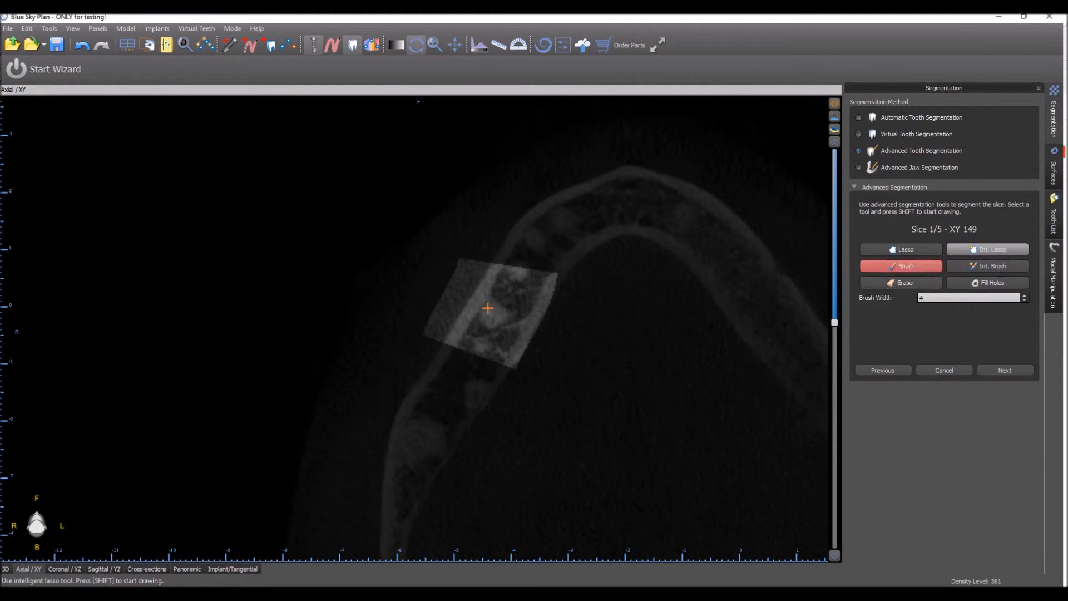
Outline the molar on slice 1 with Int. Lasso at minimum density 436, then advance.
left_click(987, 248)
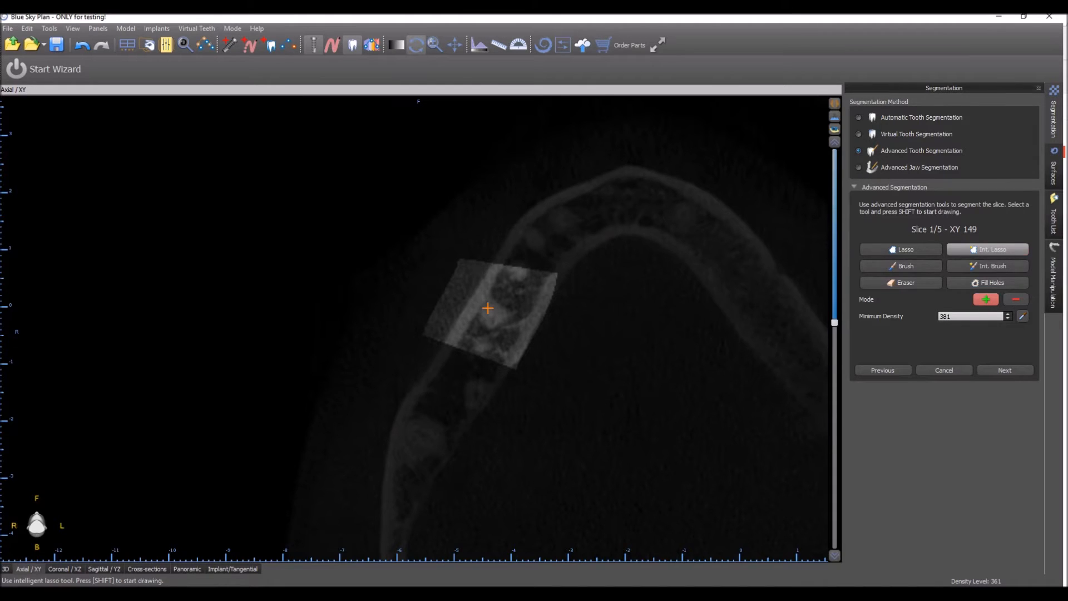
left_click(986, 249)
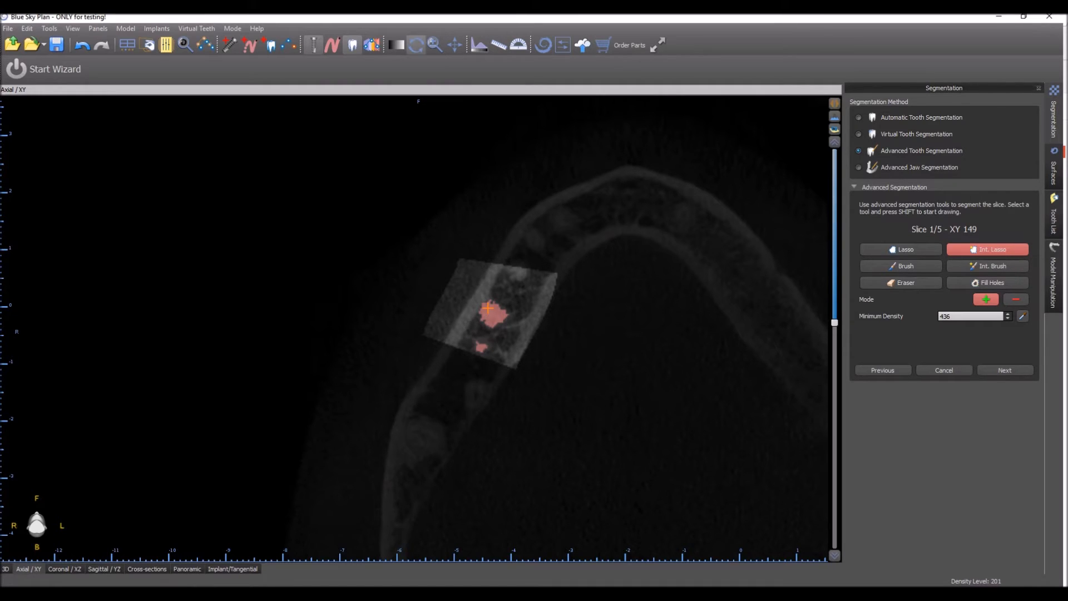
left_click(985, 300)
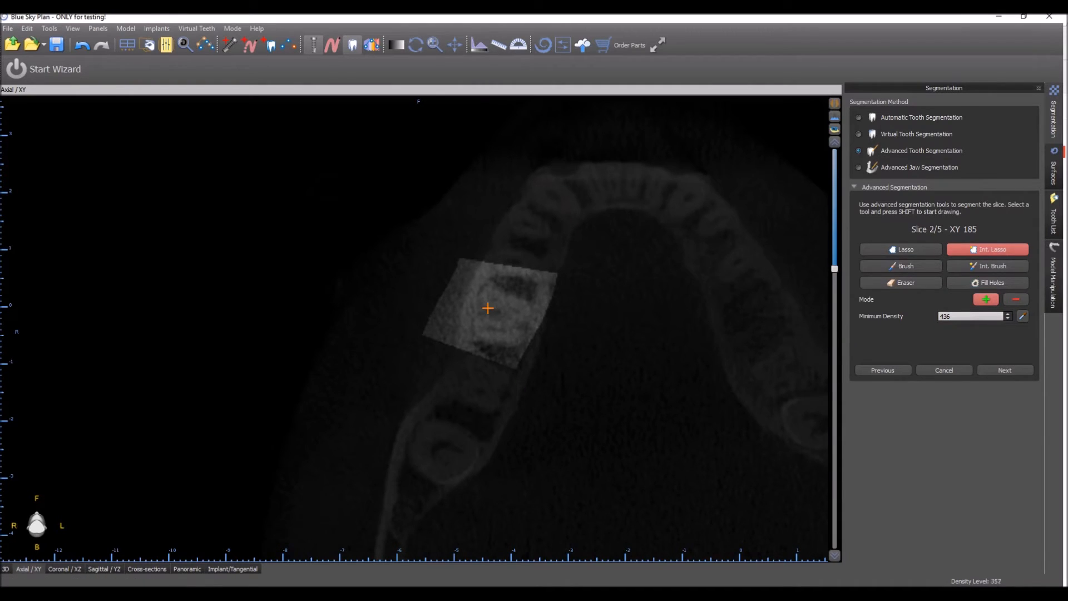
Lasso the molar on slice 2, fill its holes, and advance to slice 3.
left_click_drag(477, 321, 514, 337)
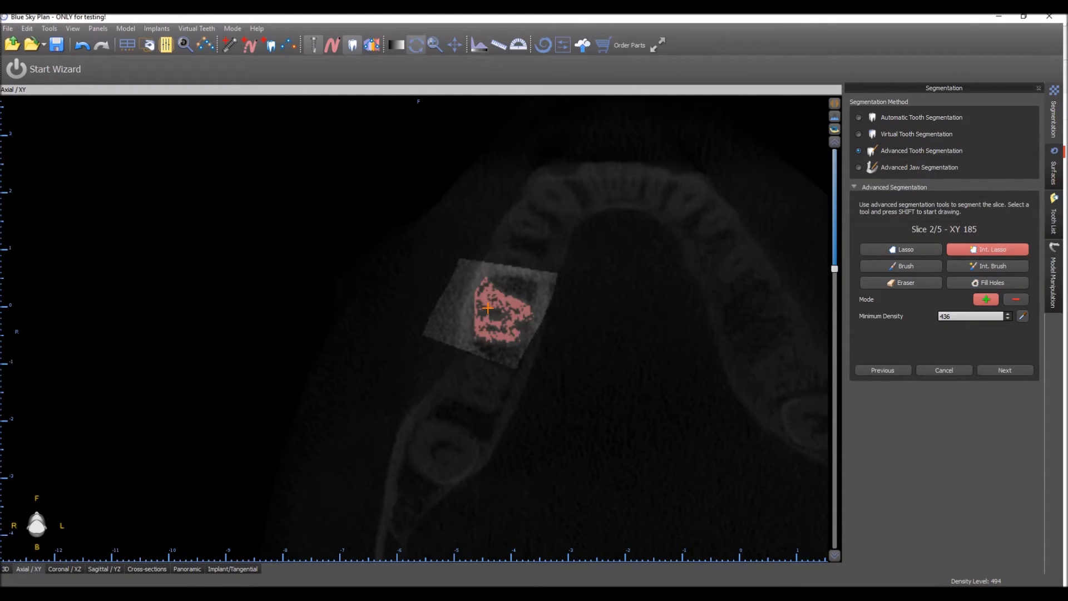
left_click(986, 282)
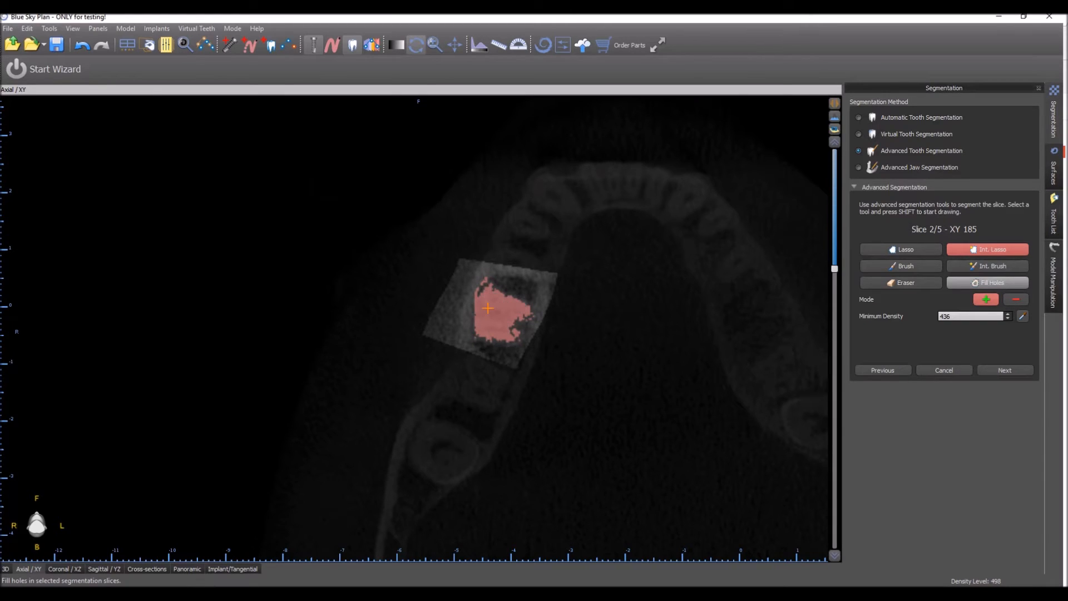
left_click(900, 266)
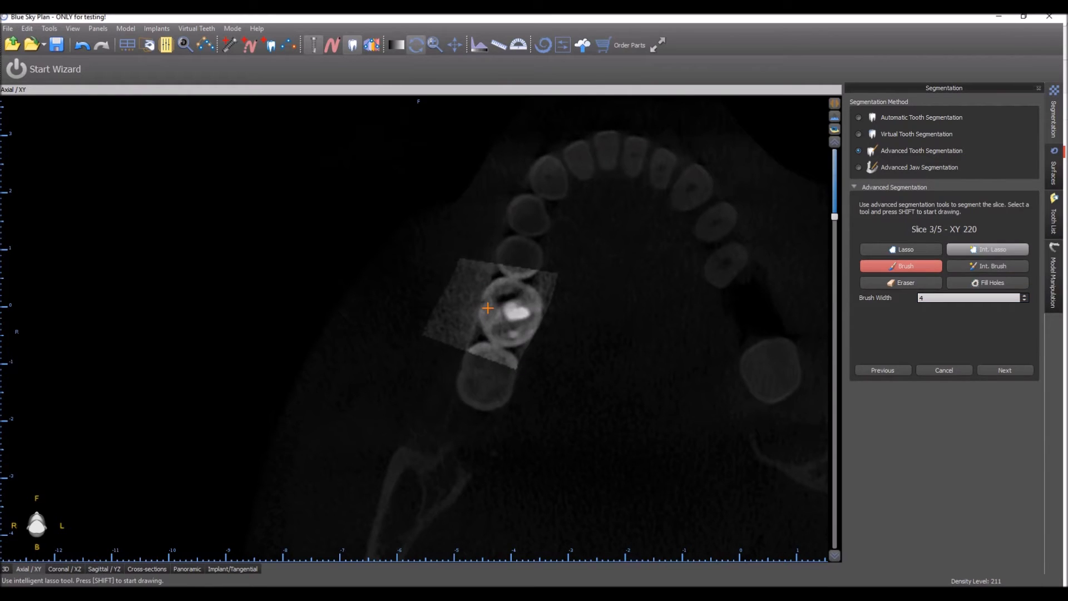
Lasso the molar on slice 3, fill holes, and advance to the cross-section slice.
left_click(987, 248)
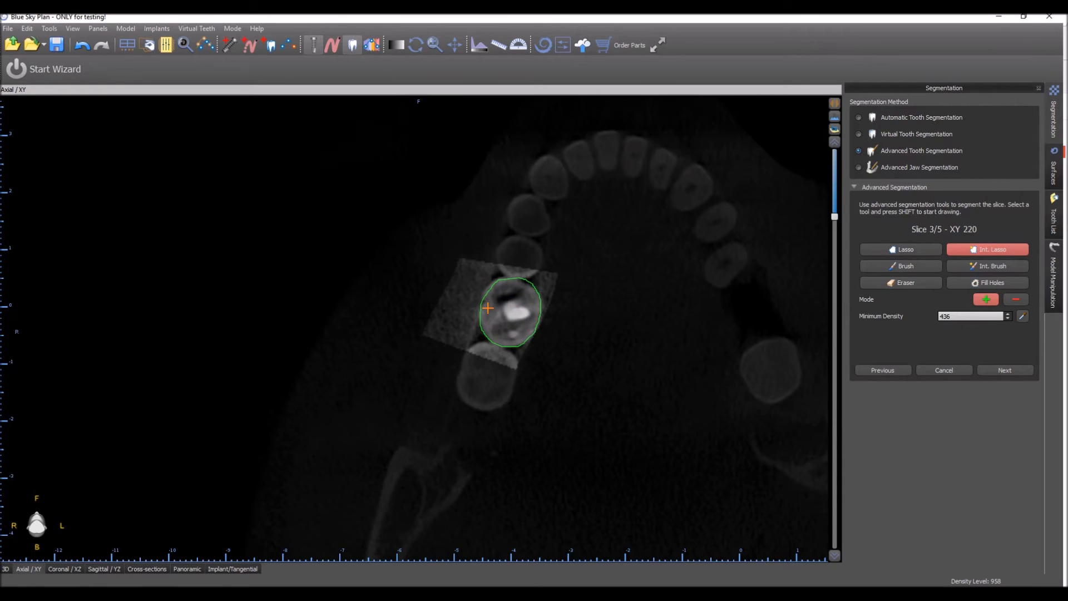
left_click(987, 282)
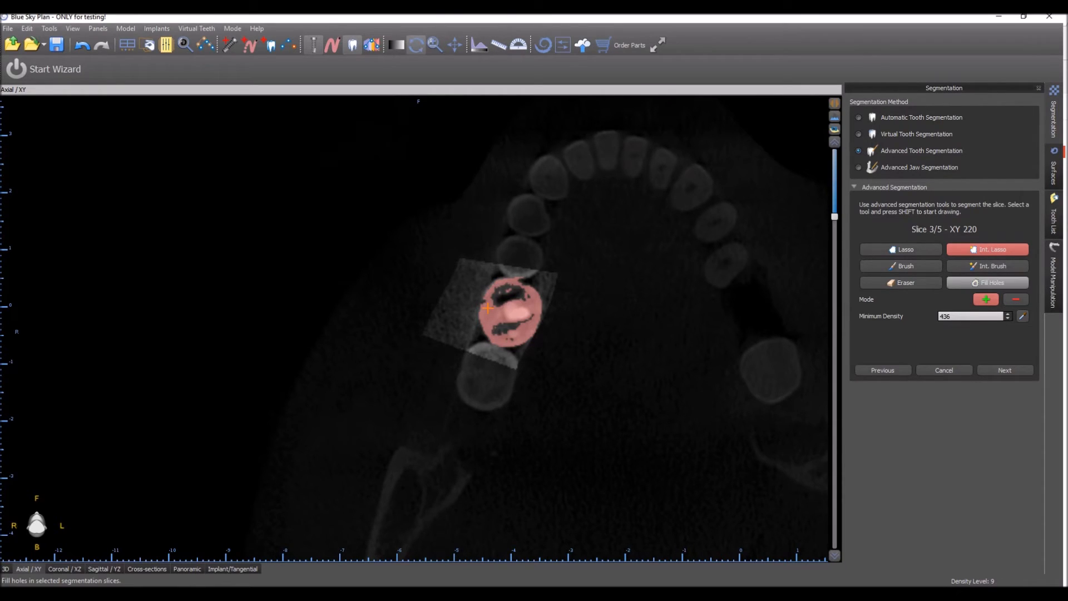
left_click(991, 282)
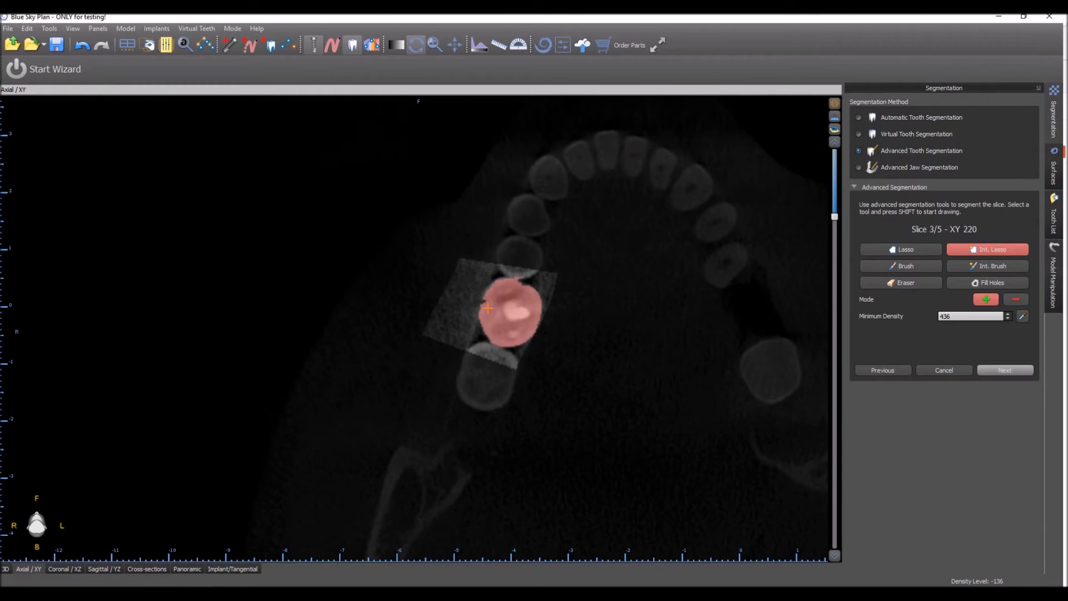
left_click(146, 568)
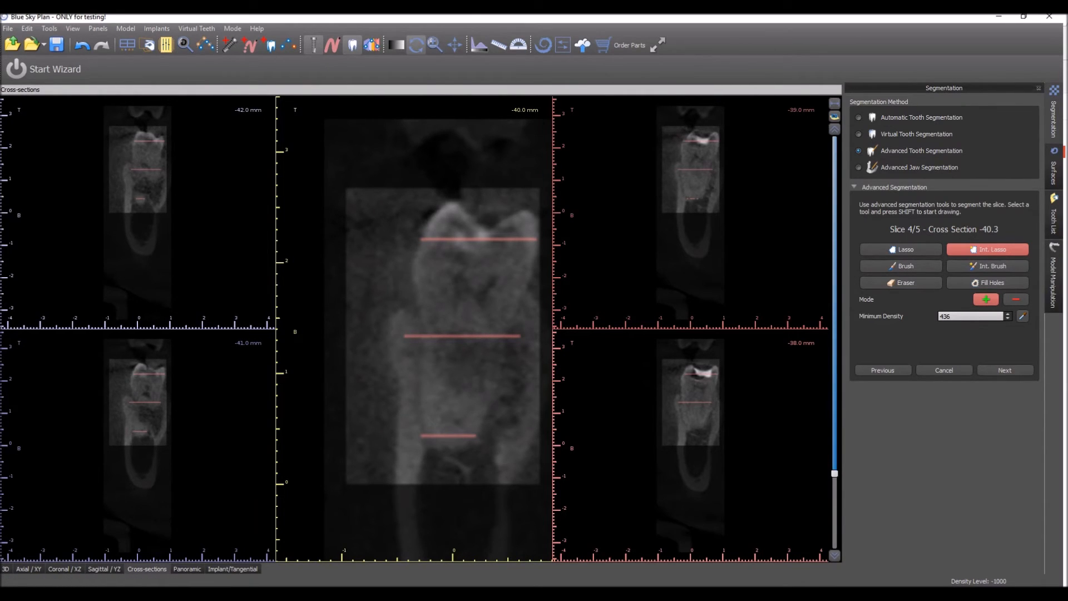
Erase stray marks and lasso the molar along its length on cross-section slice 4.
left_click(900, 282)
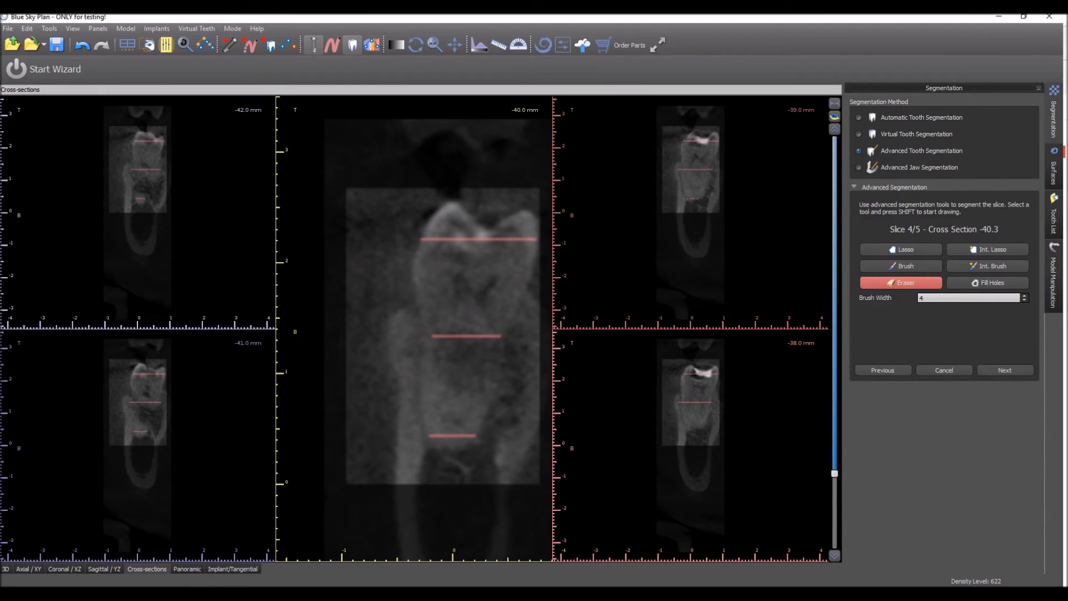
left_click(986, 249)
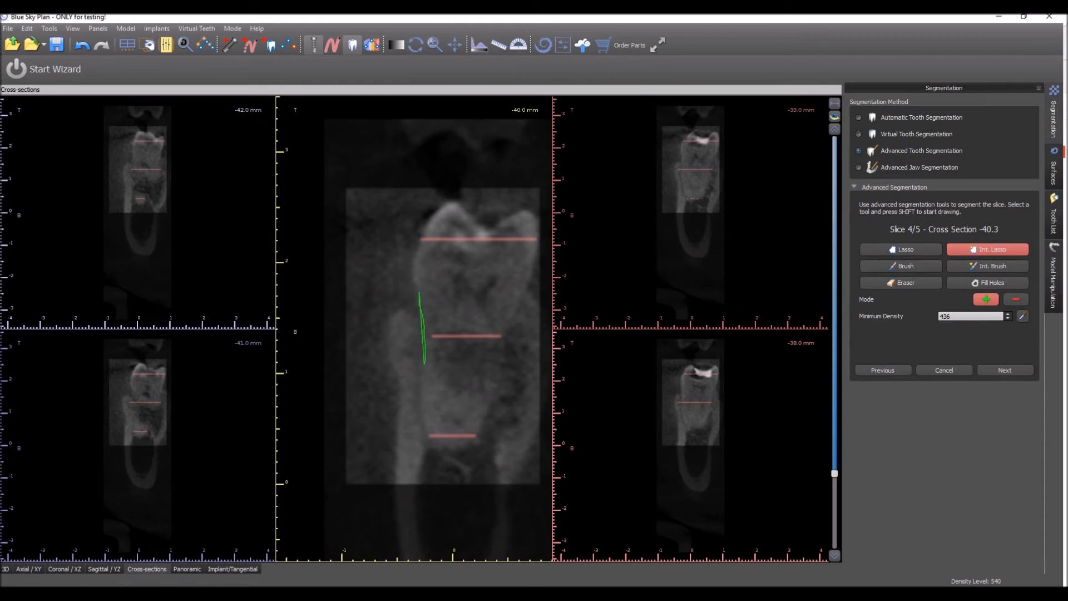
left_click_drag(421, 293, 449, 436)
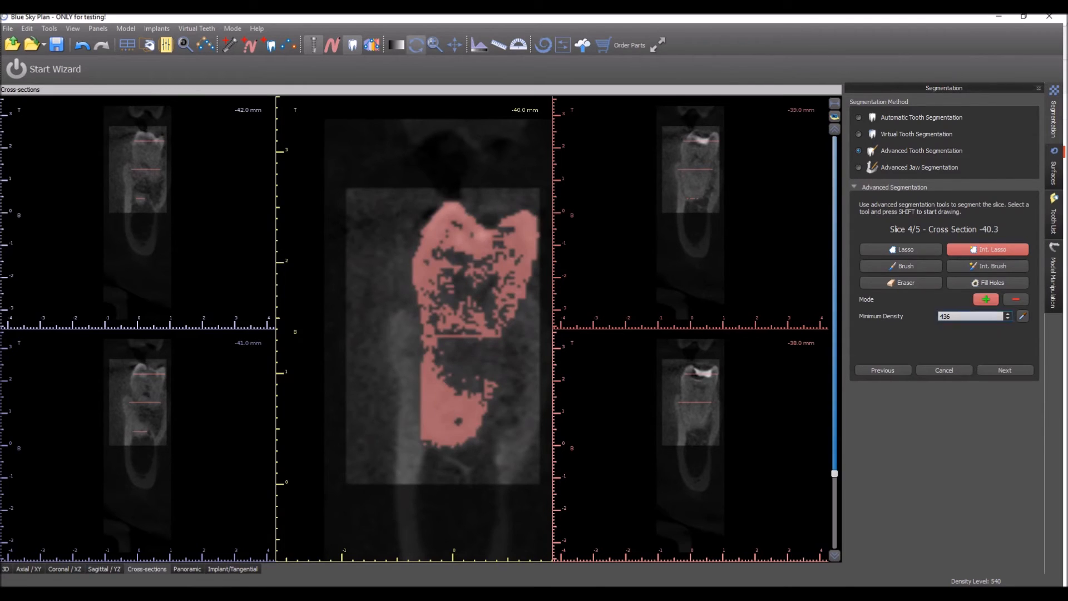
Touch up the slice 4 mask by hand, fill holes, and advance to slice 5.
left_click(899, 264)
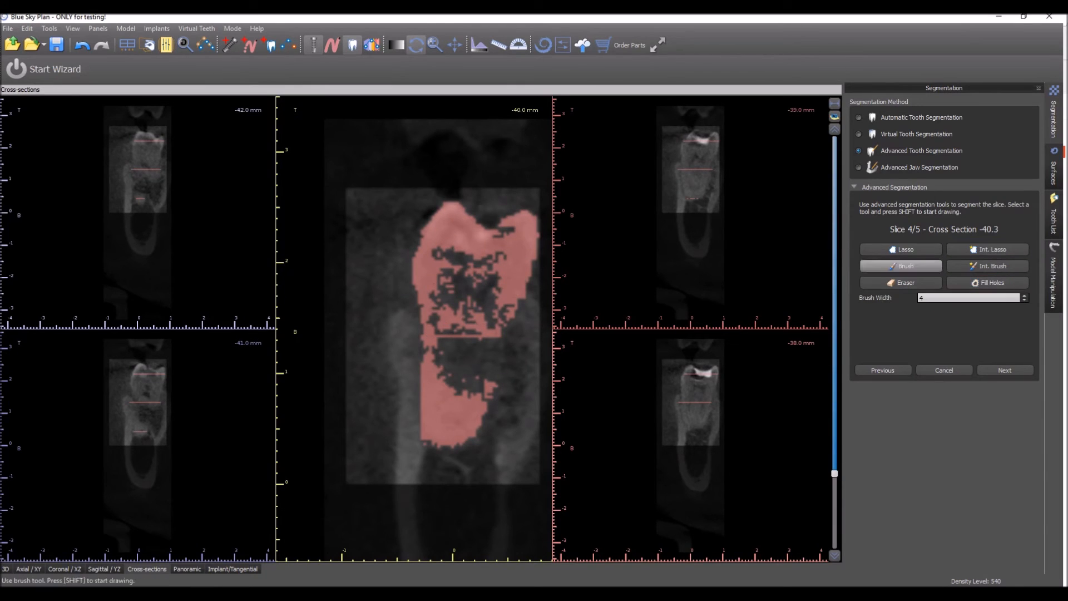
left_click(900, 265)
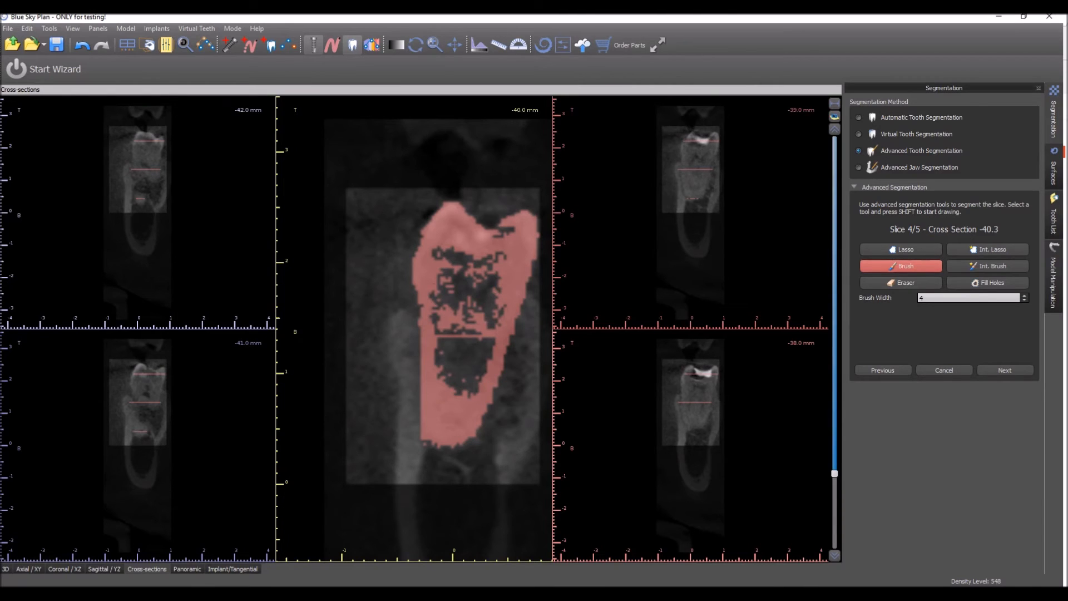
left_click(986, 281)
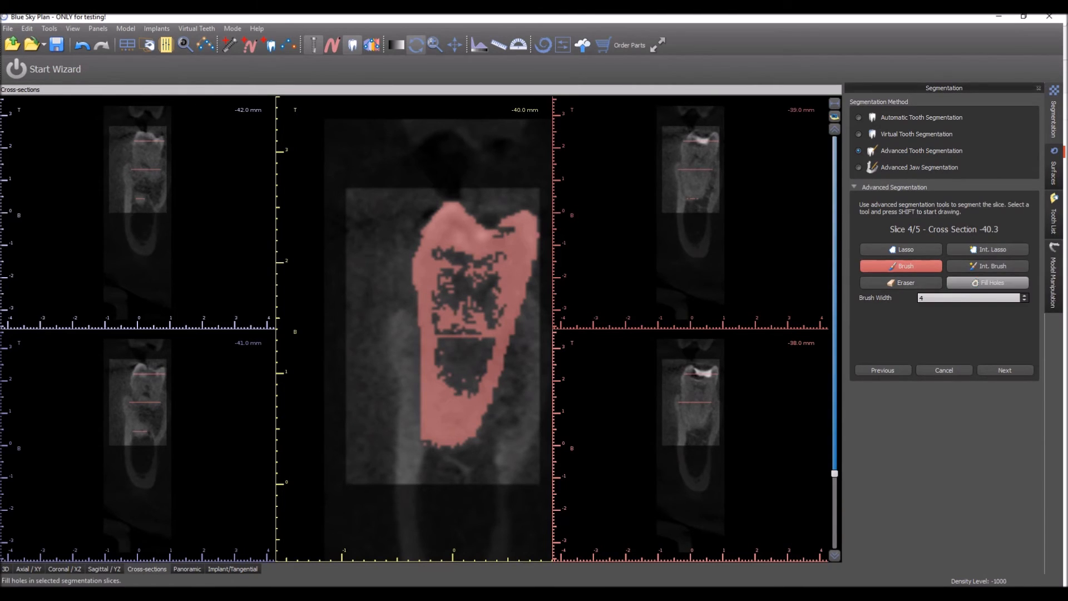
left_click(986, 282)
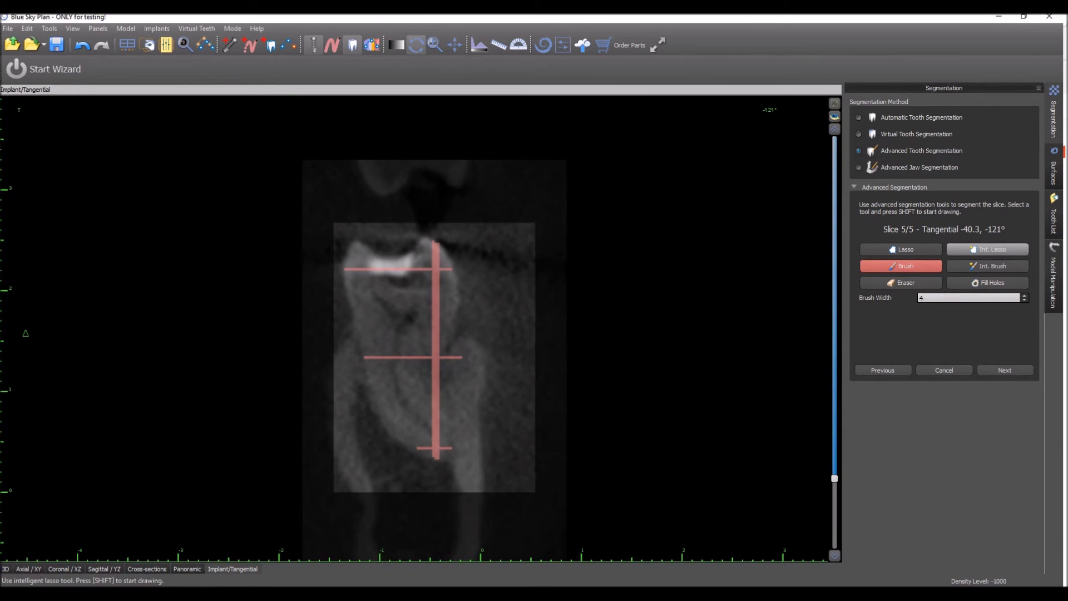
Lasso the molar on tangential slice 5, fill holes, and touch up the mask.
left_click(986, 248)
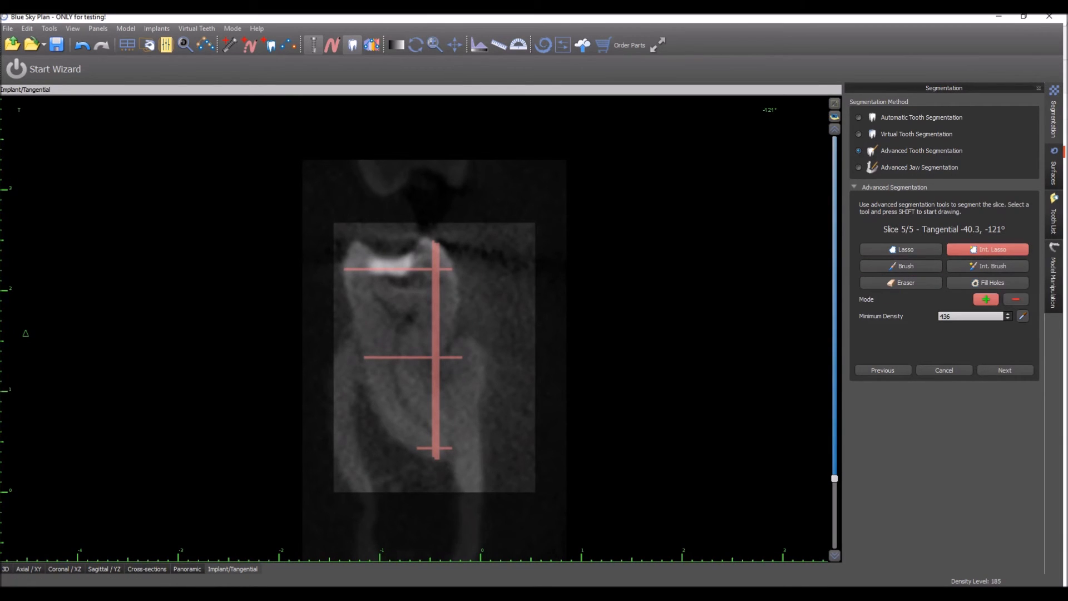
left_click_drag(347, 261, 401, 453)
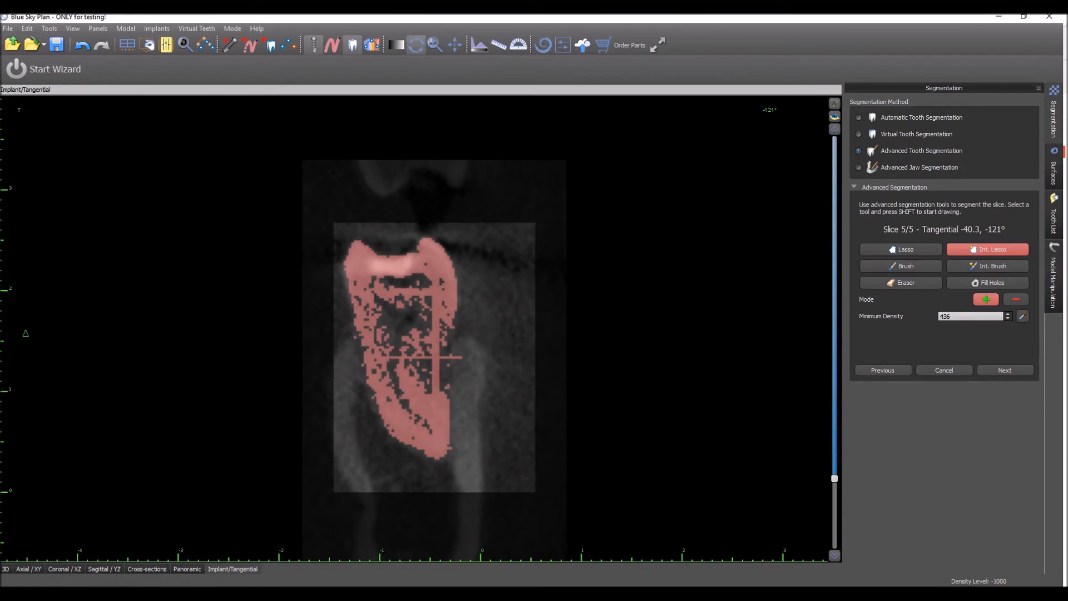
left_click(987, 282)
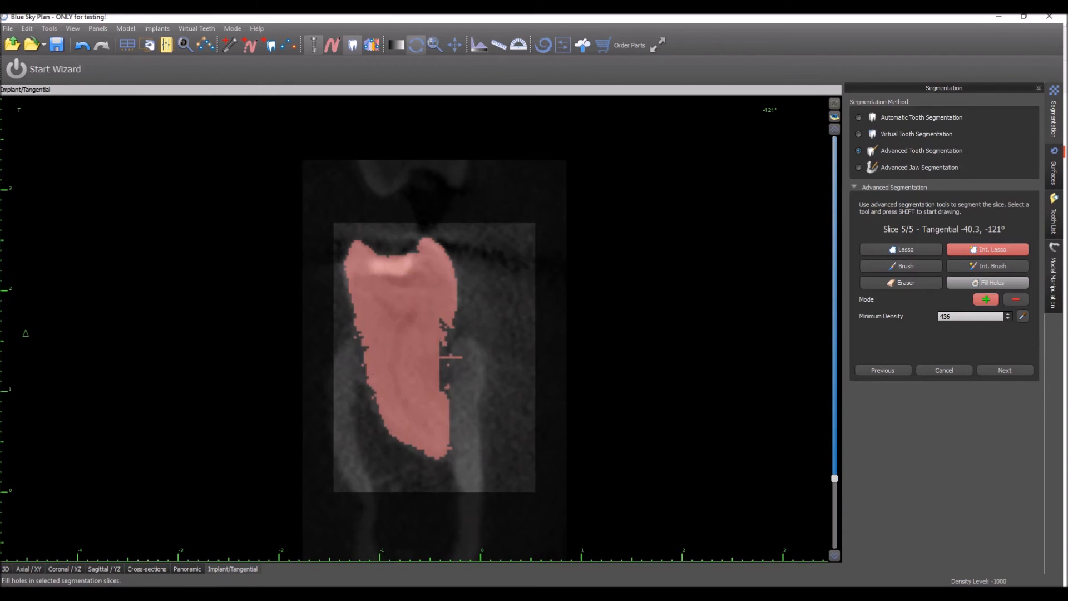
left_click(900, 266)
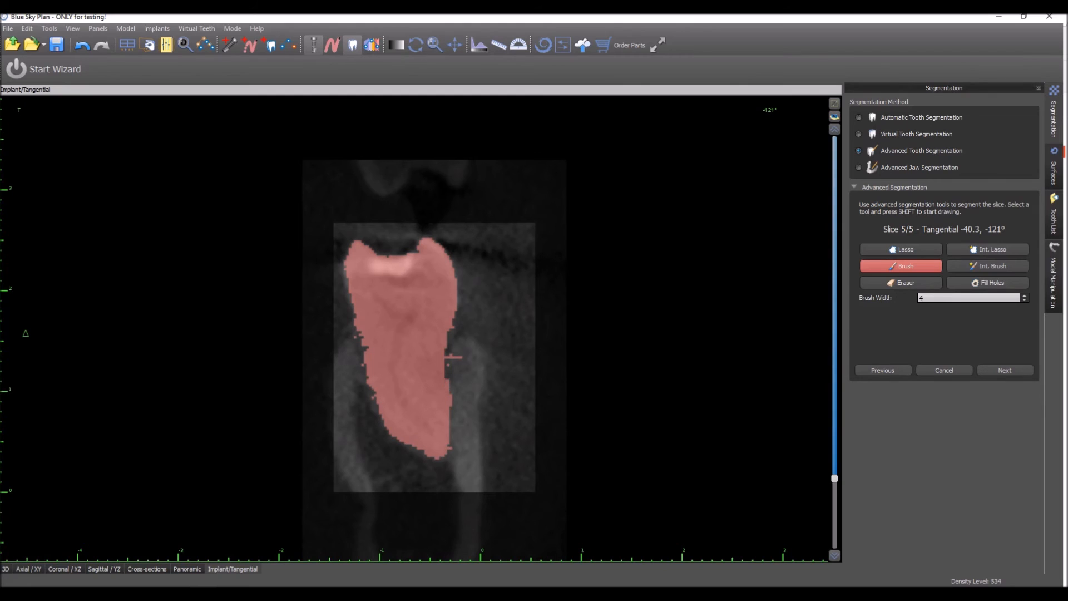
left_click(898, 282)
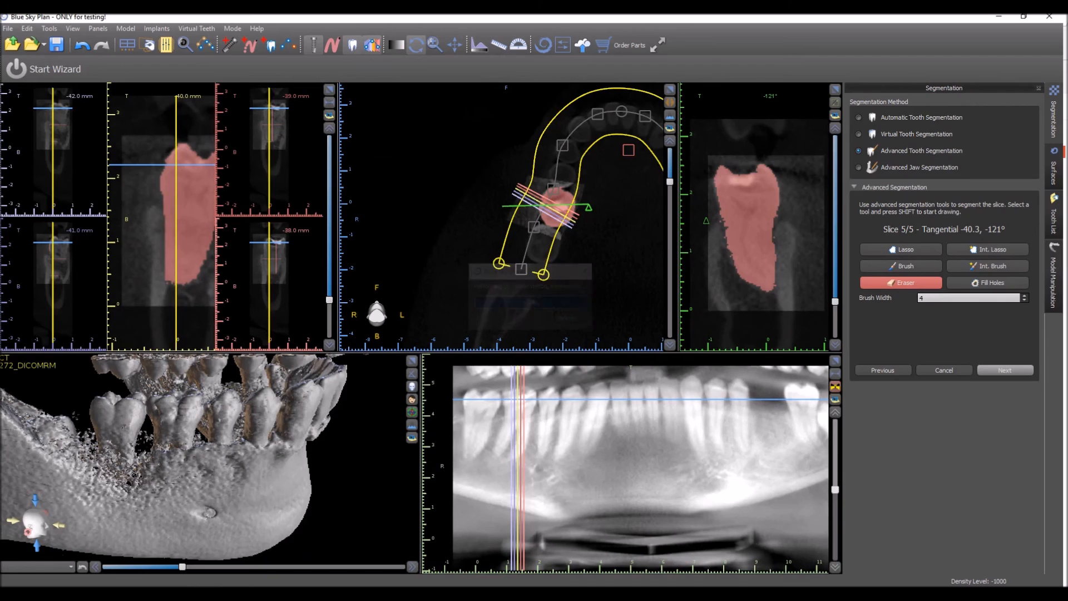
Finish segmentation, then smooth, deflate and inflate the molar mask by one voxel.
left_click(1004, 370)
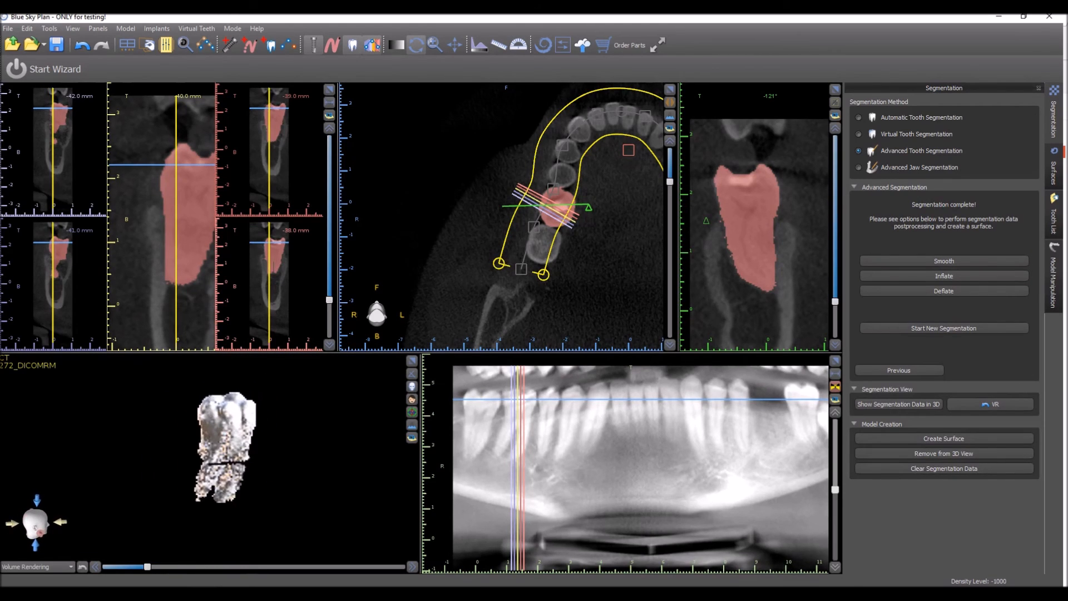
left_click(943, 261)
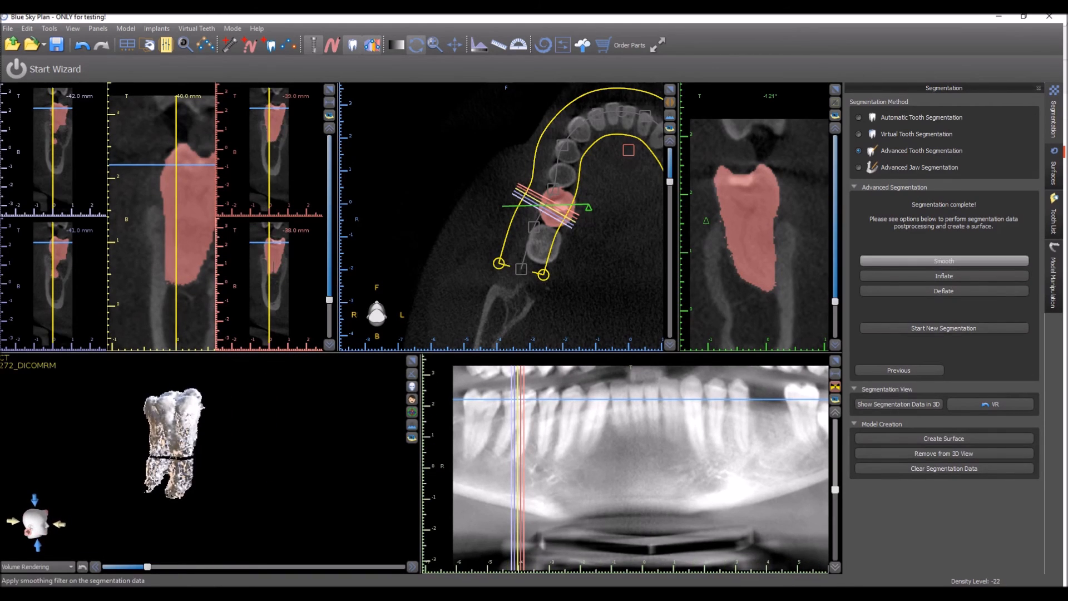
left_click(942, 260)
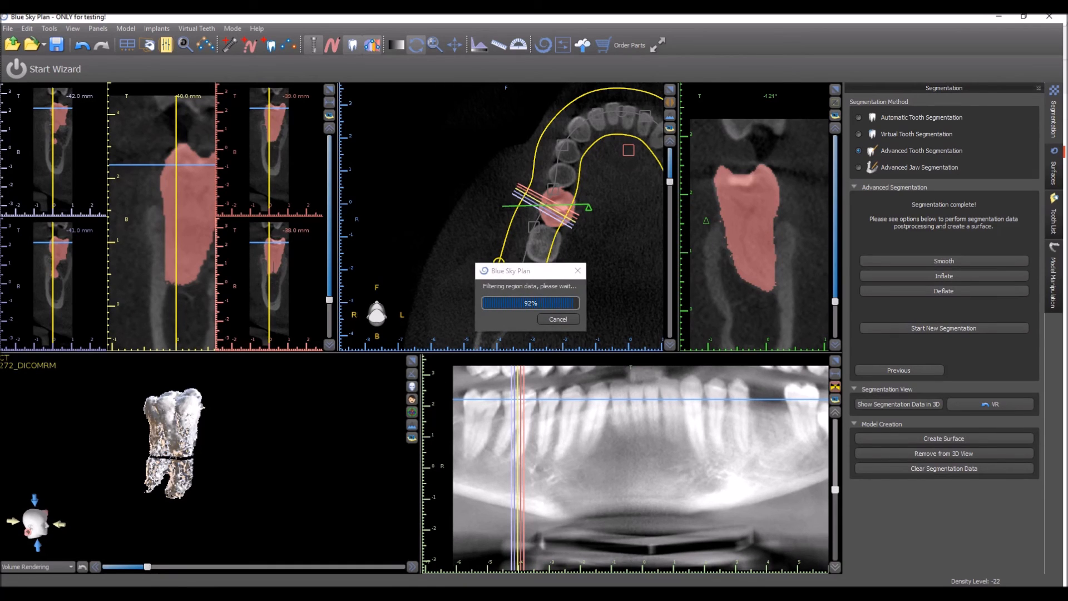
left_click(943, 291)
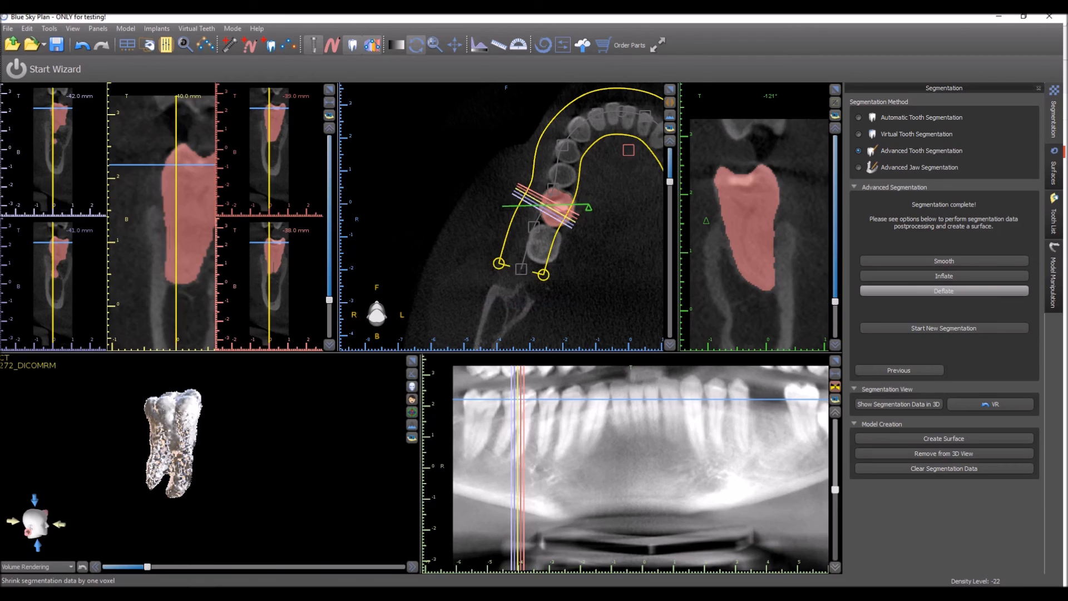
left_click(943, 275)
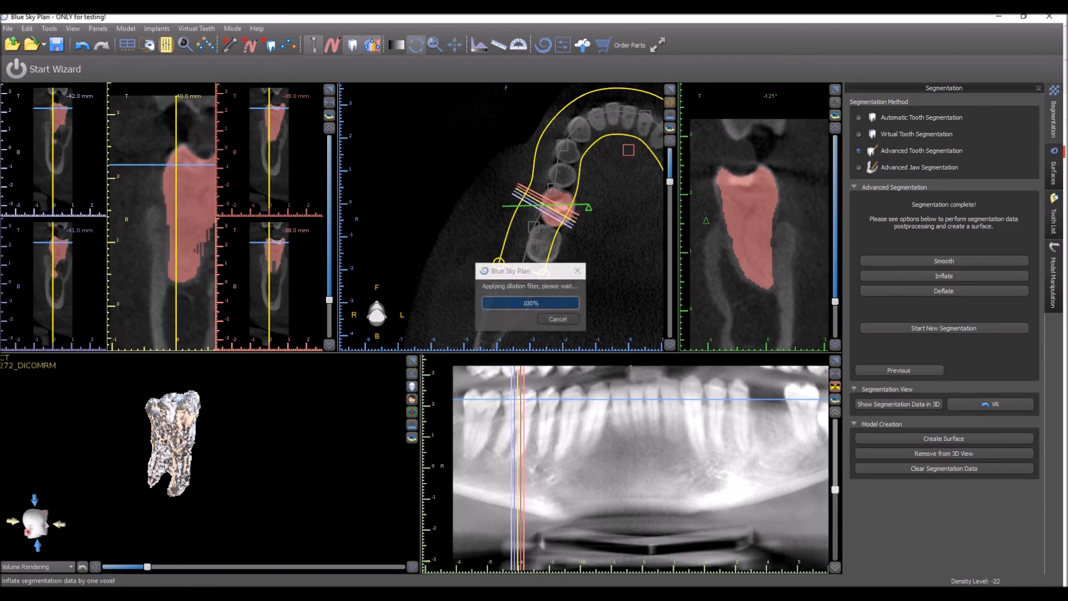
left_click(943, 275)
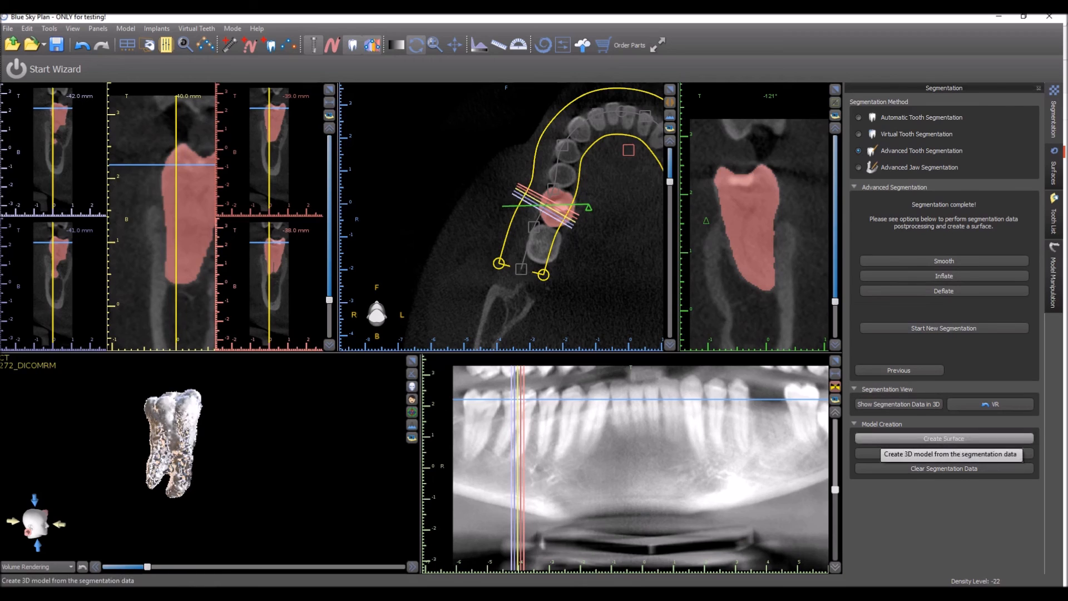
Create the yellow Tooth Model surface and hide the jaw to view it alone.
left_click(943, 438)
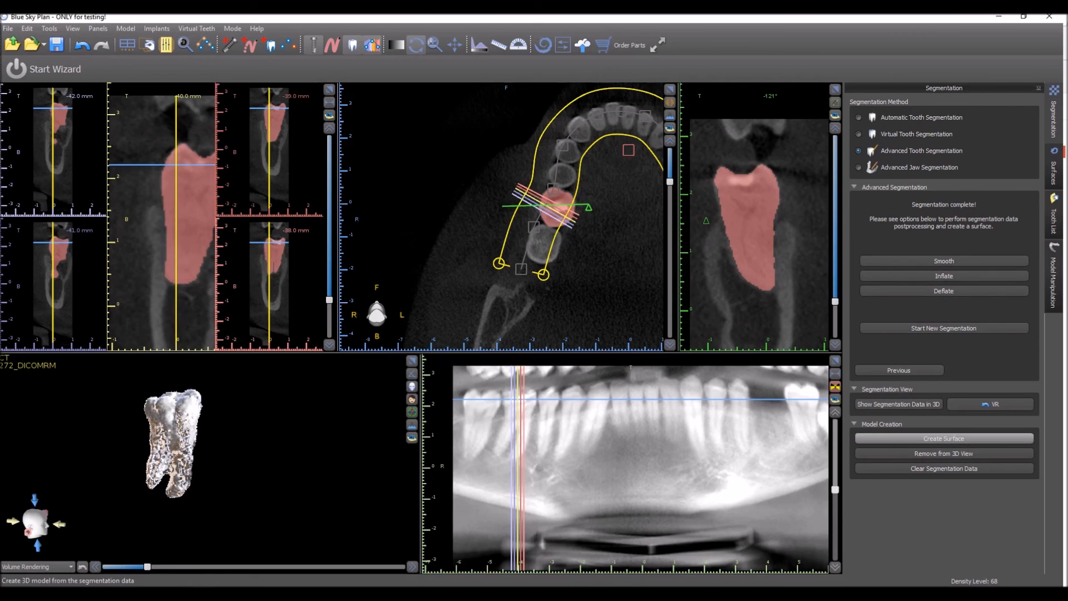
left_click(943, 438)
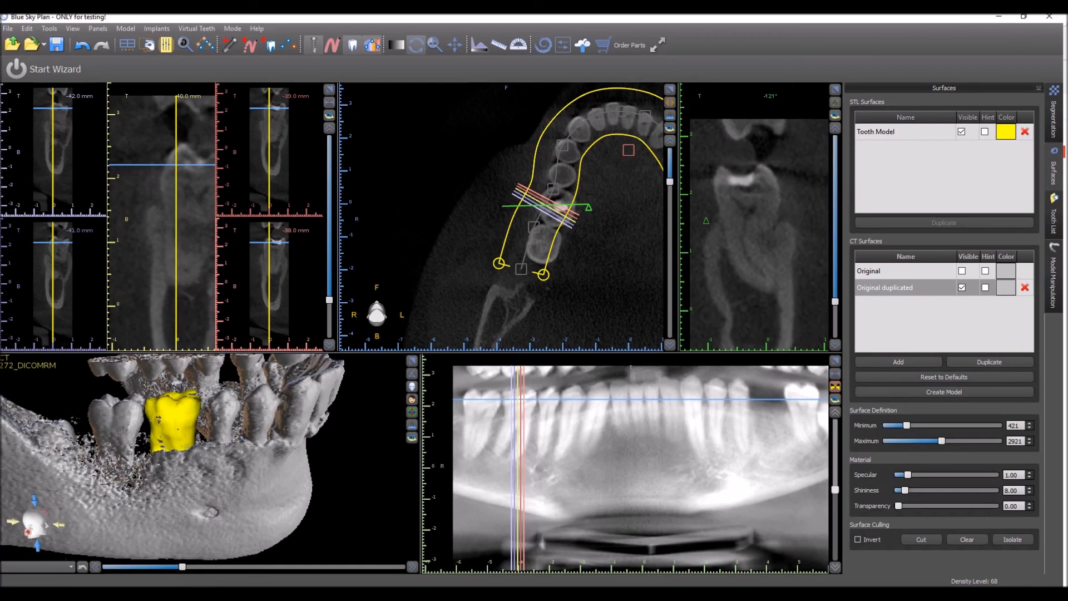
left_click(961, 270)
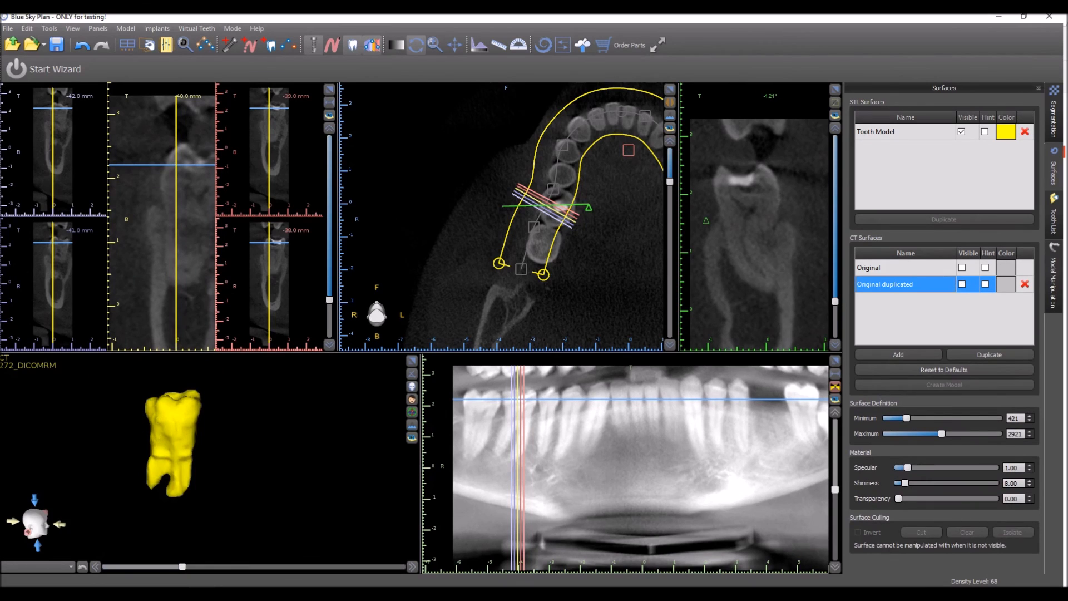
Show the jaw scan again and return to the Segmentation tab.
left_click(885, 267)
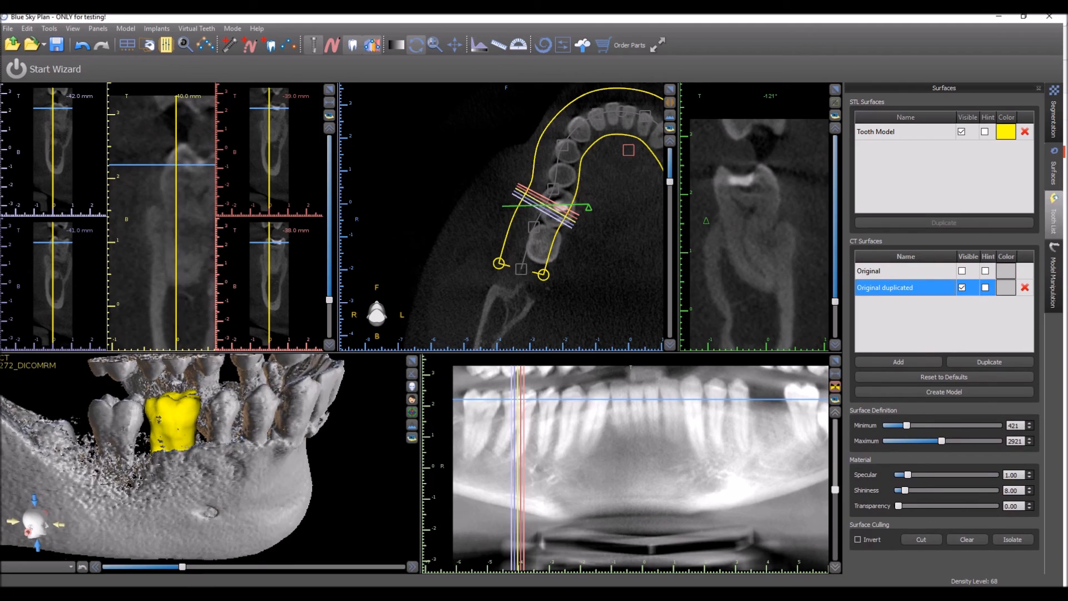
left_click(1052, 103)
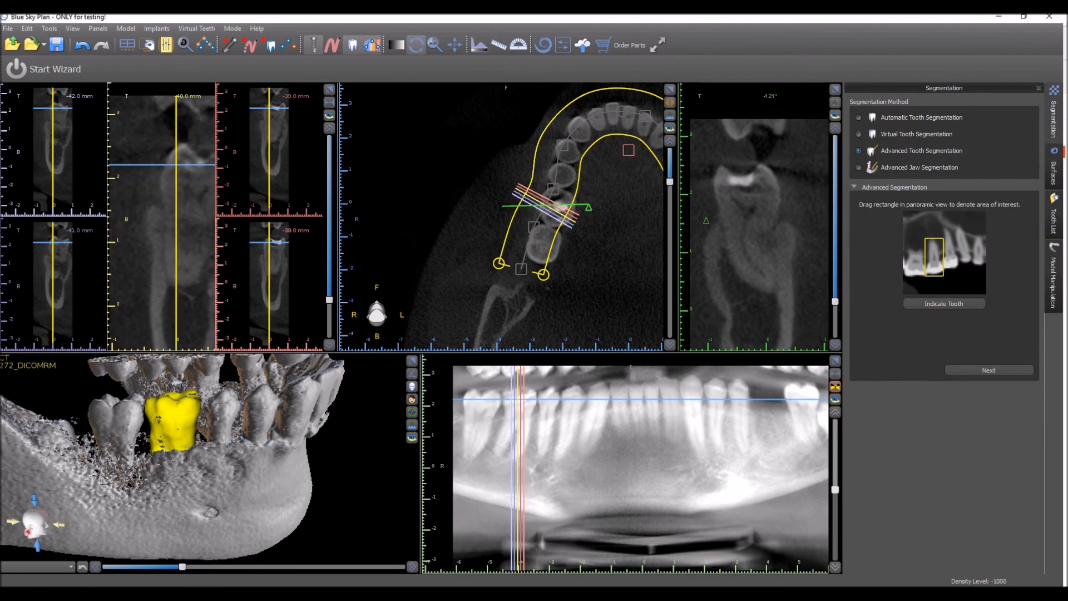